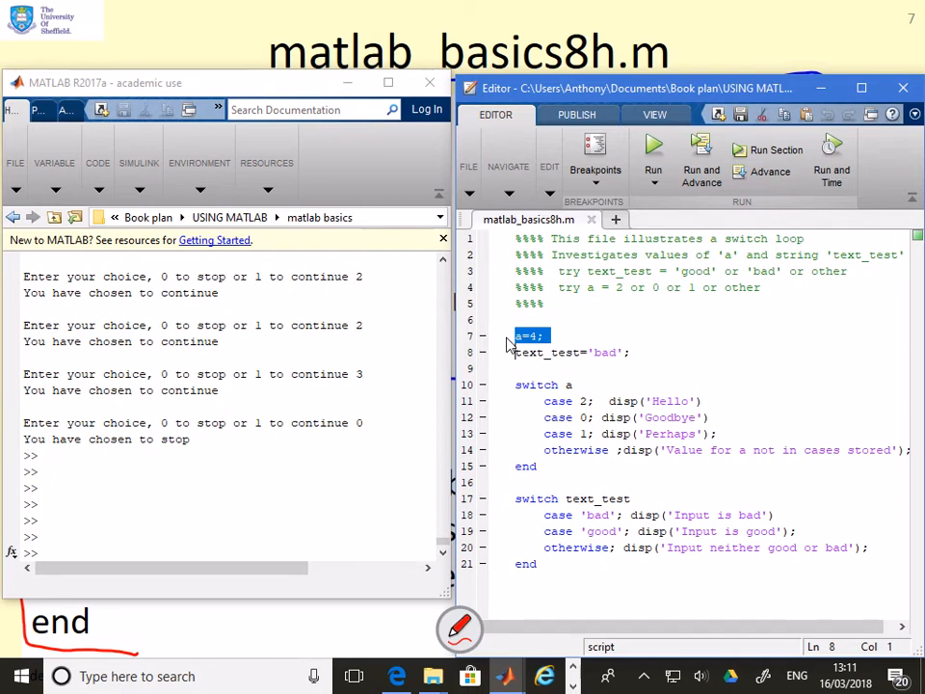
Run a=4 with the numeric switch, printing 'Value for a not in cases stored'.
type("a=4;")
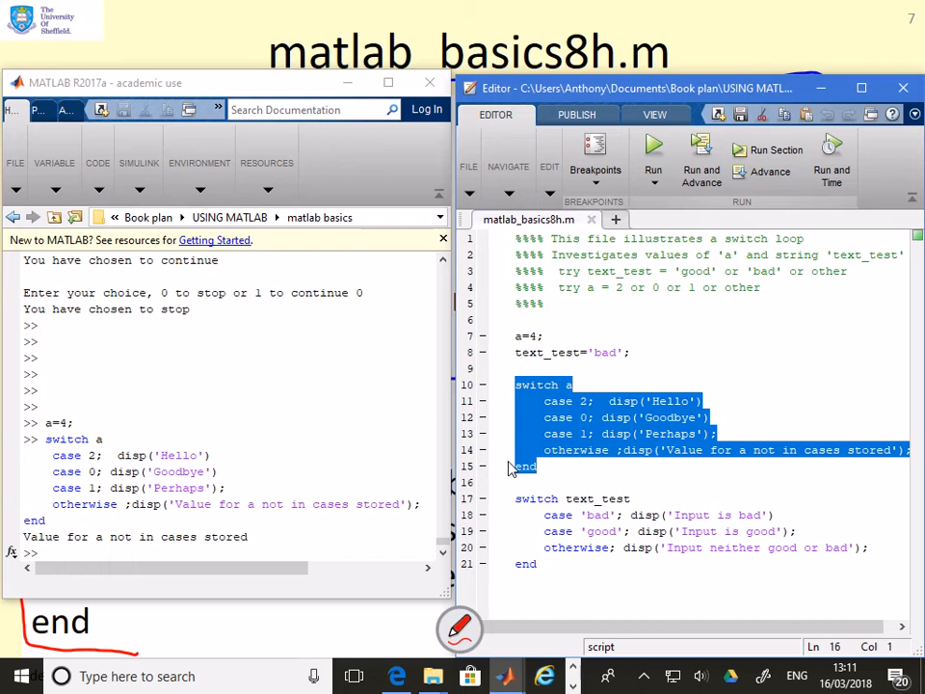
mouse_move(610, 467)
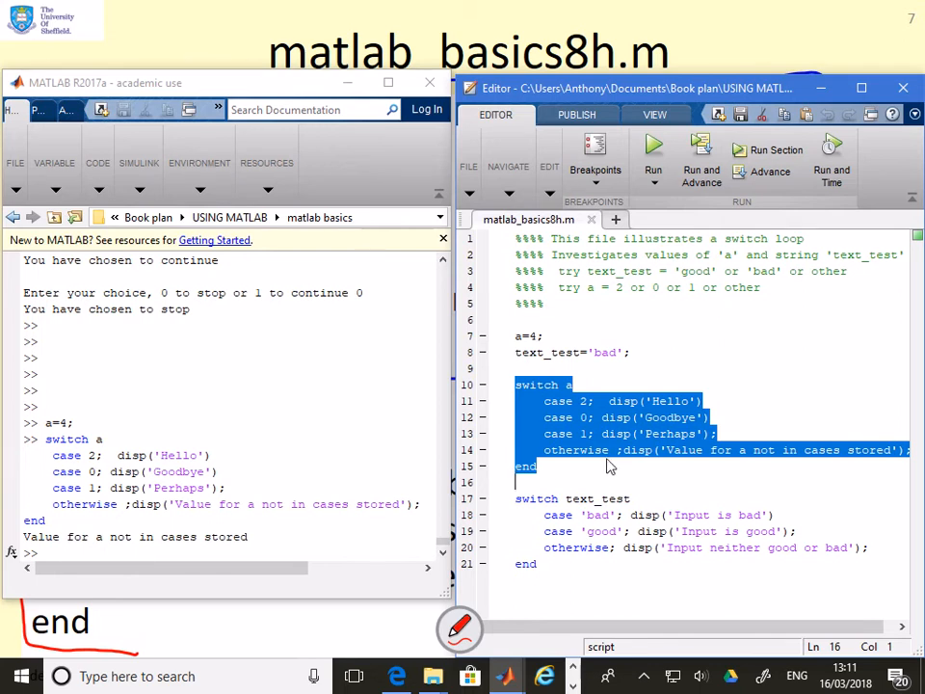
left_click(549, 450)
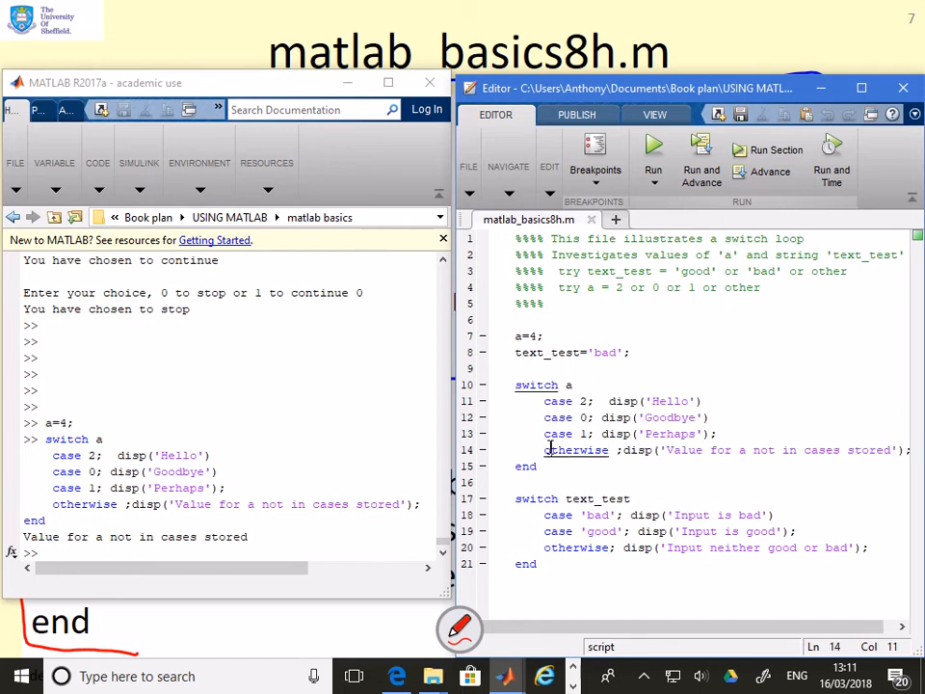
double_click(577, 450)
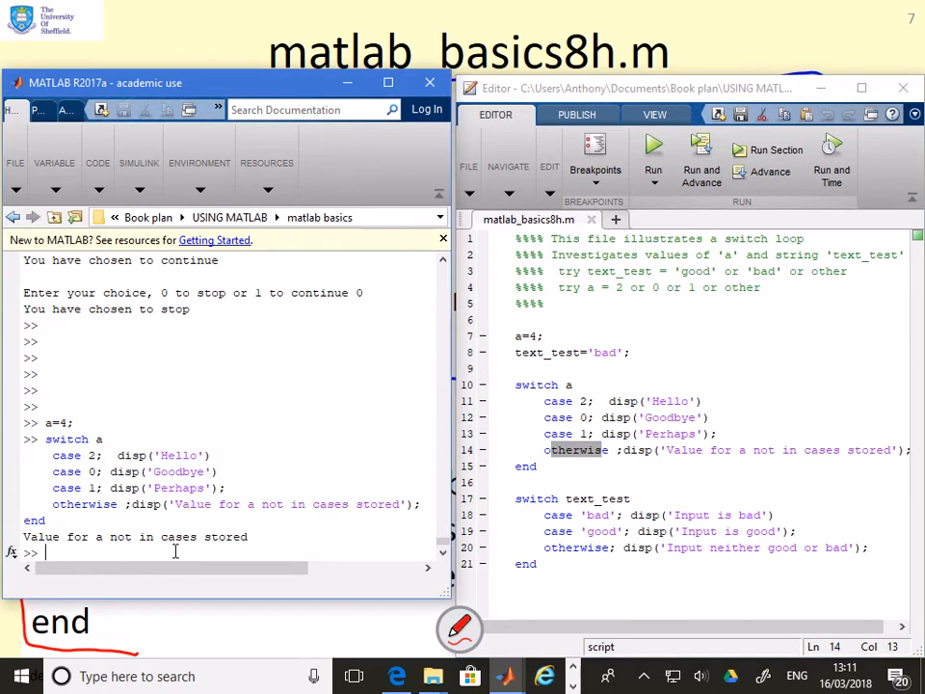
Rerun the switch with a=1 for 'Perhaps', then text_test='bad' for 'Input is bad'.
type("a=1")
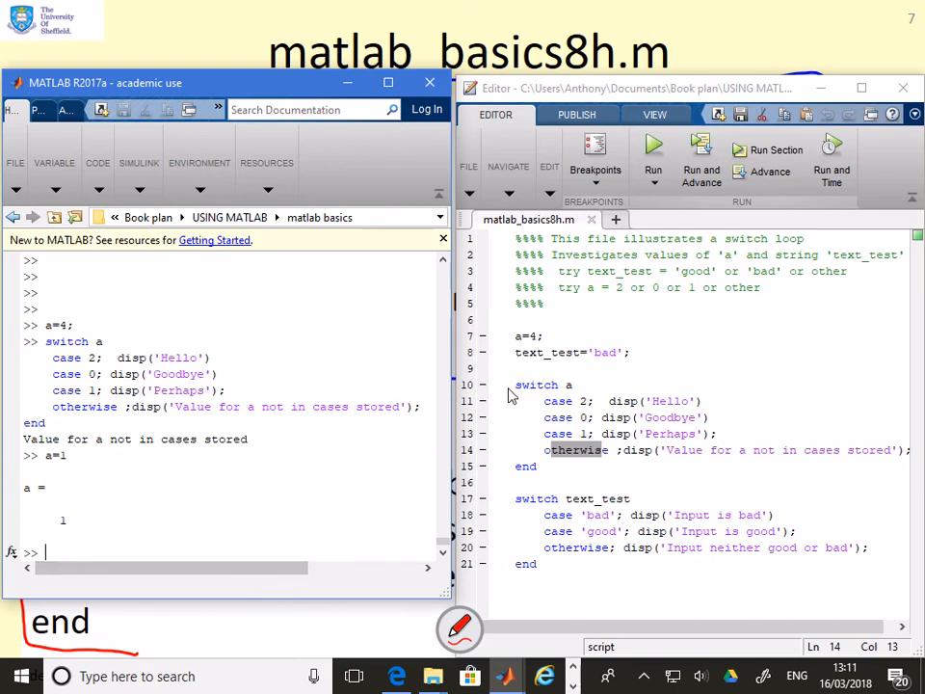
left_click_drag(515, 384, 540, 466)
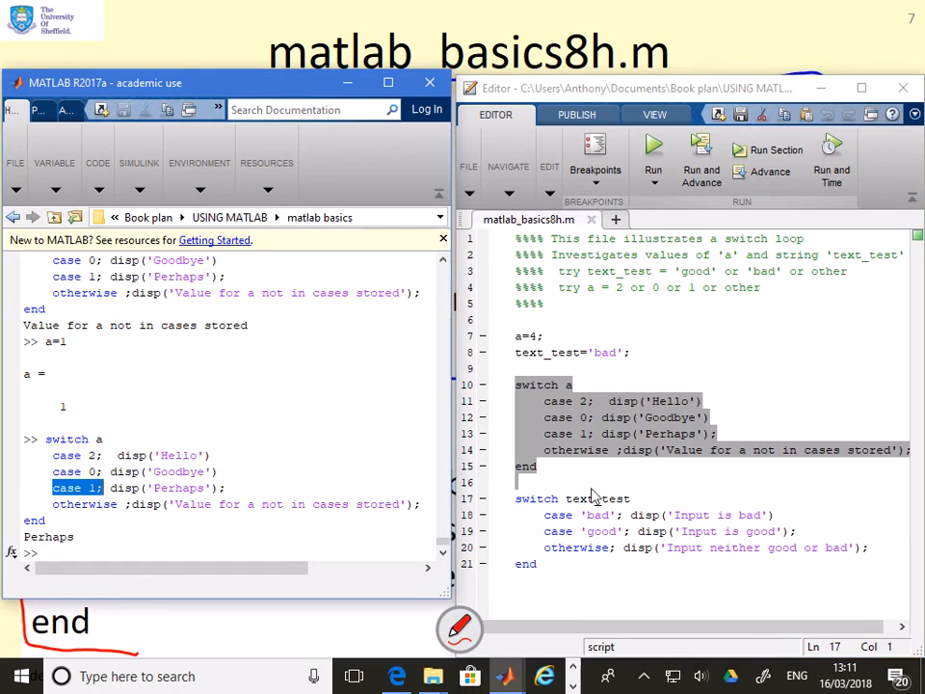
left_click(572, 352)
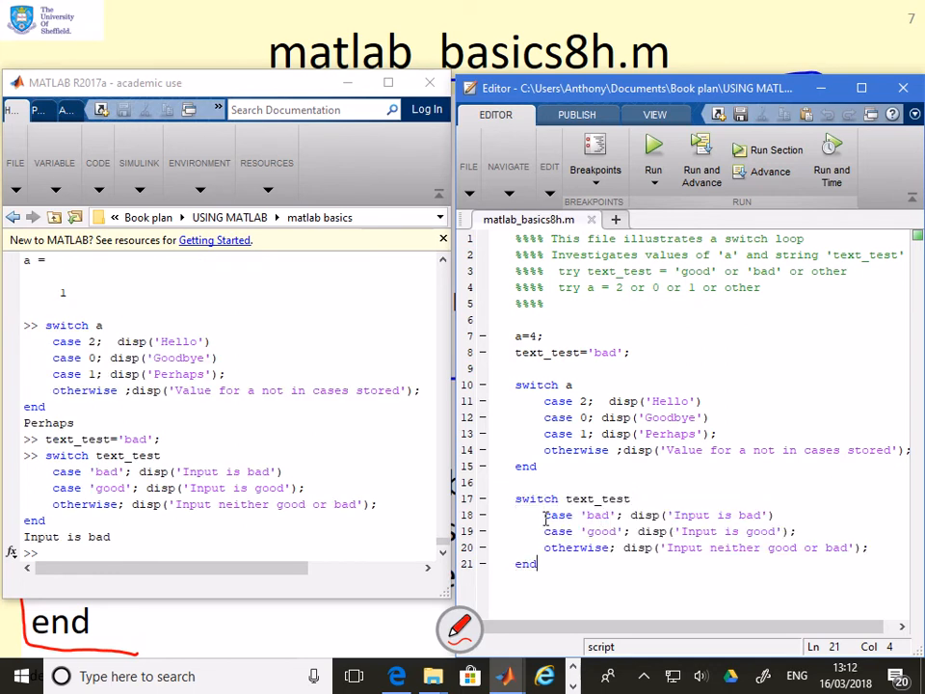
Recall text_test='bad'; at the Command Window prompt.
double_click(598, 515)
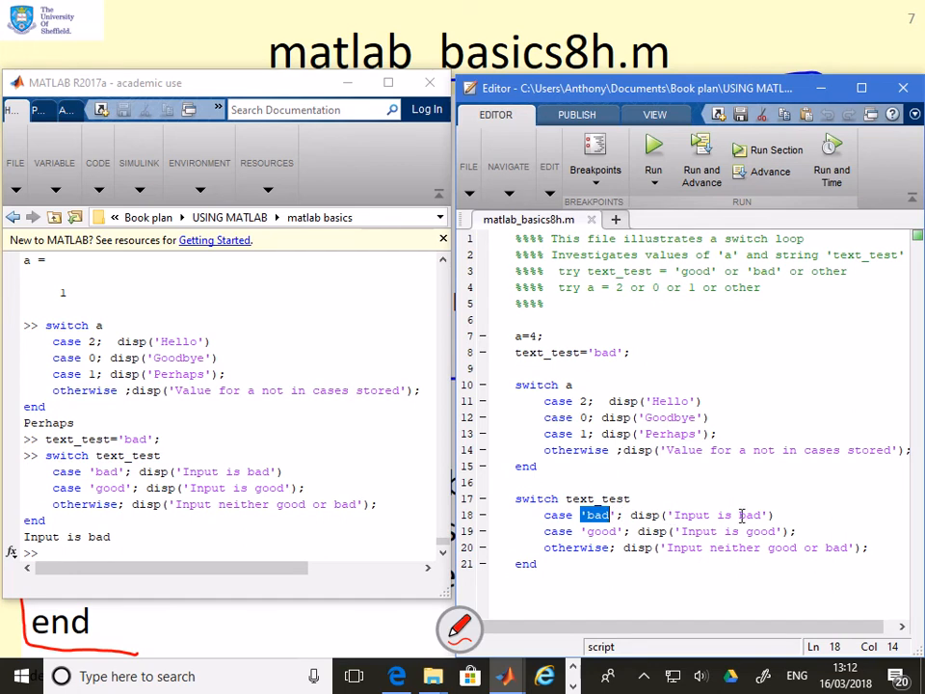
left_click(137, 536)
type("text_test='bad';")
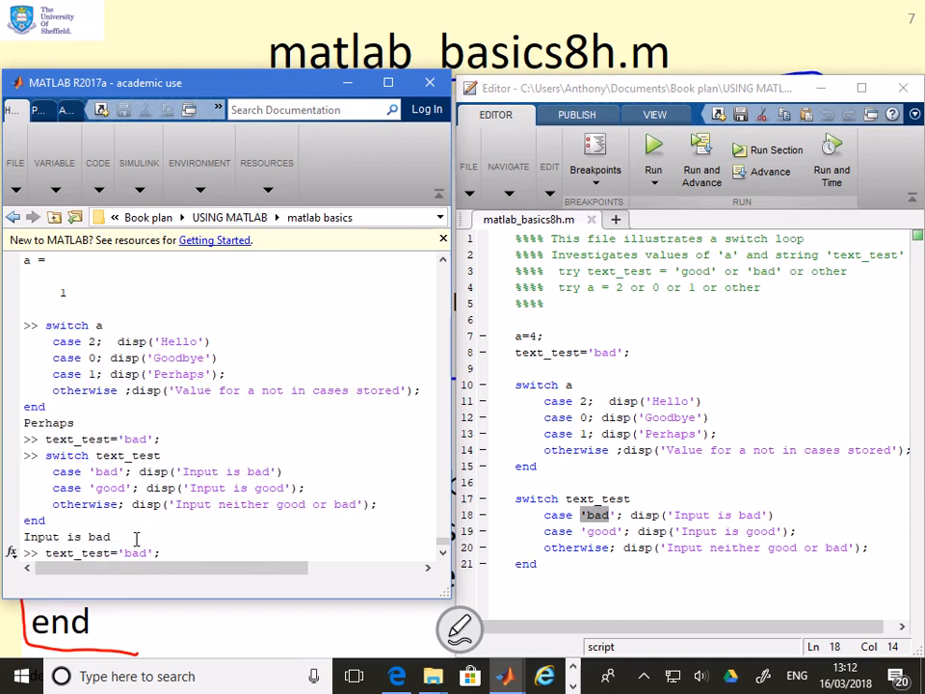
Change the recalled line to text_test='bad34' and select the text_test switch block.
type("34")
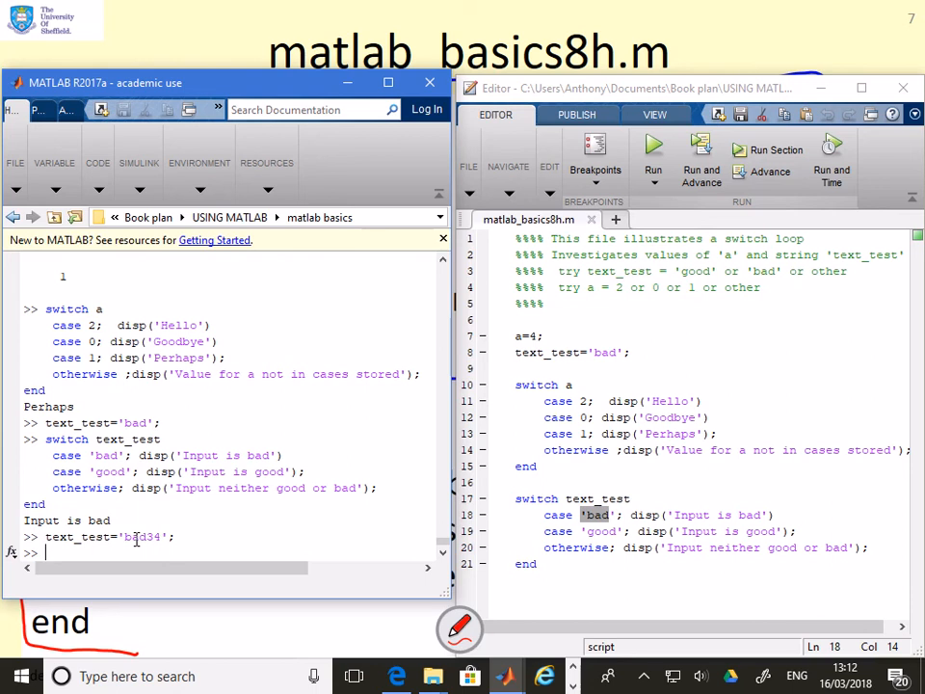
left_click_drag(515, 498, 540, 565)
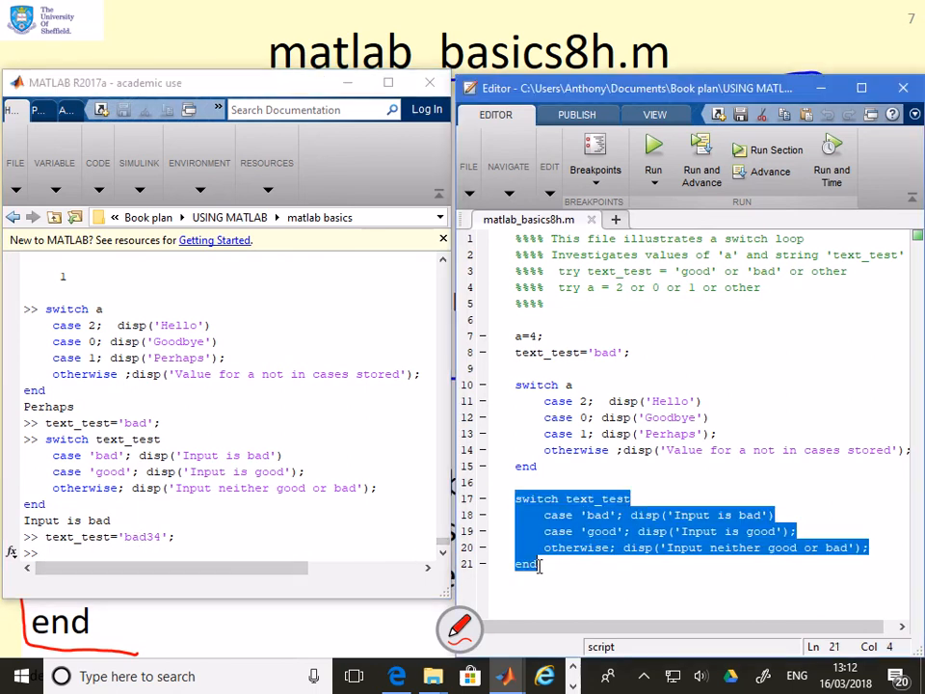